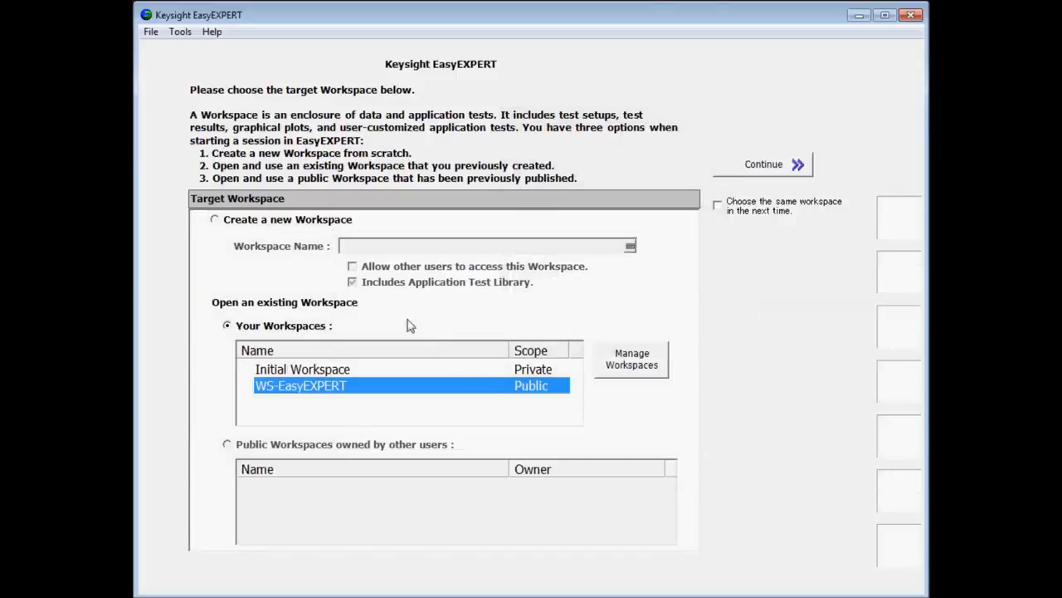
Step: Briefly toggle the new-workspace option and test library, then return to opening WS-EasyEXPERT
left_click(216, 219)
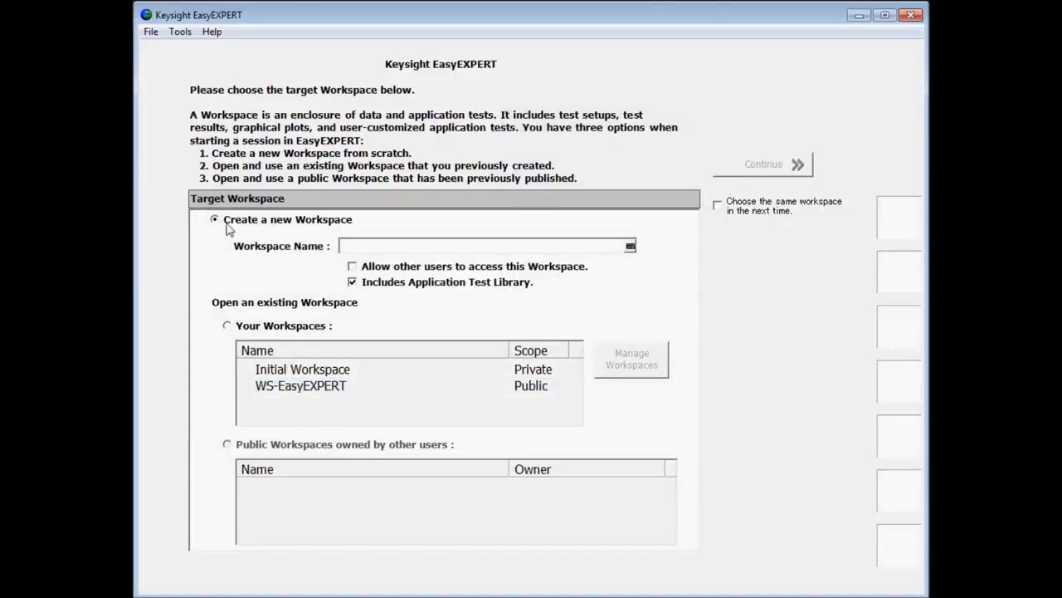
left_click(352, 282)
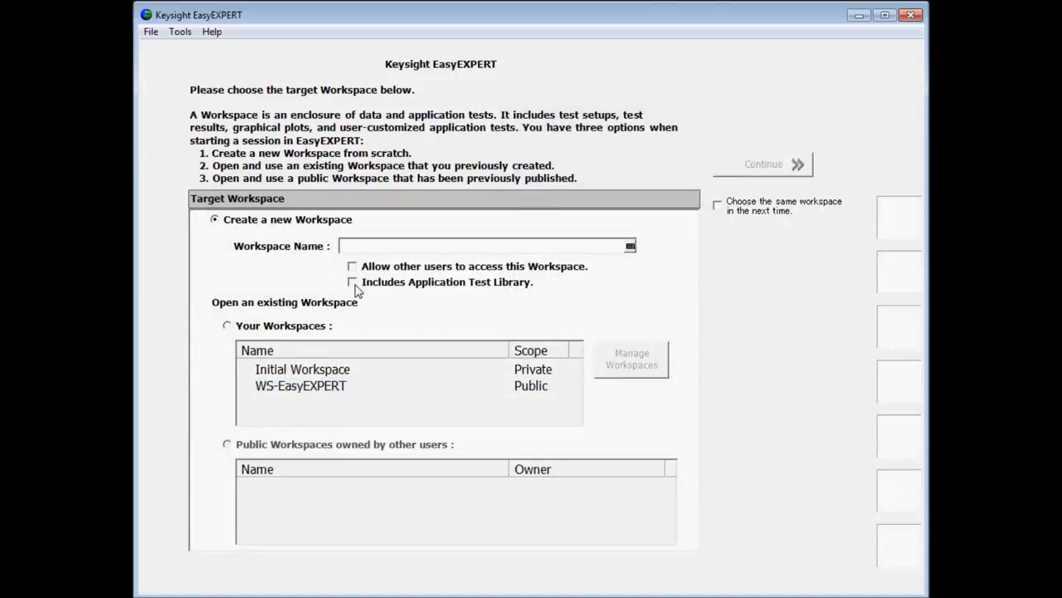
left_click(352, 282)
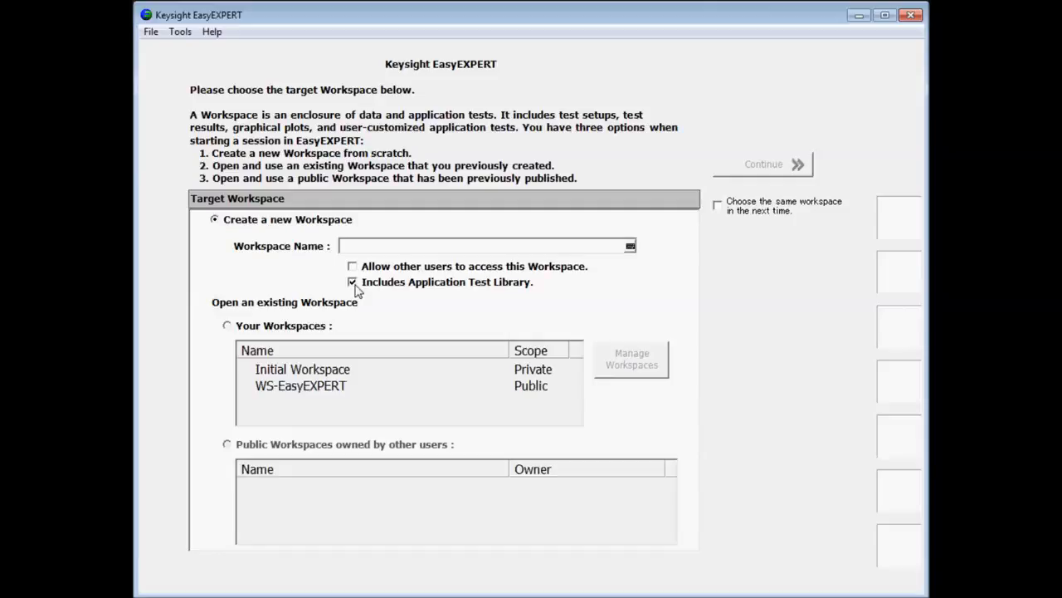
left_click(300, 385)
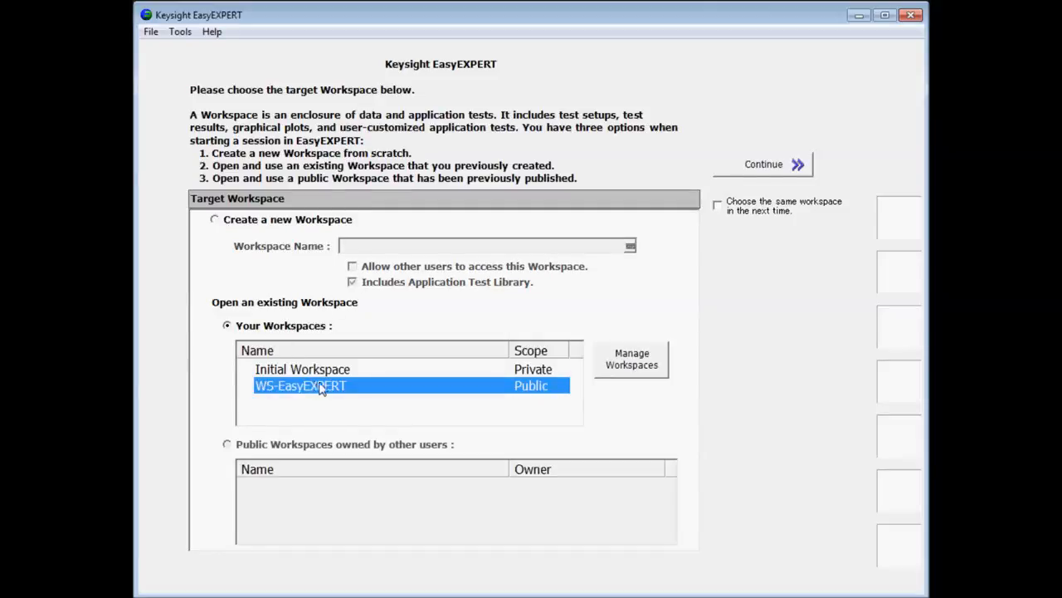
mouse_move(779, 212)
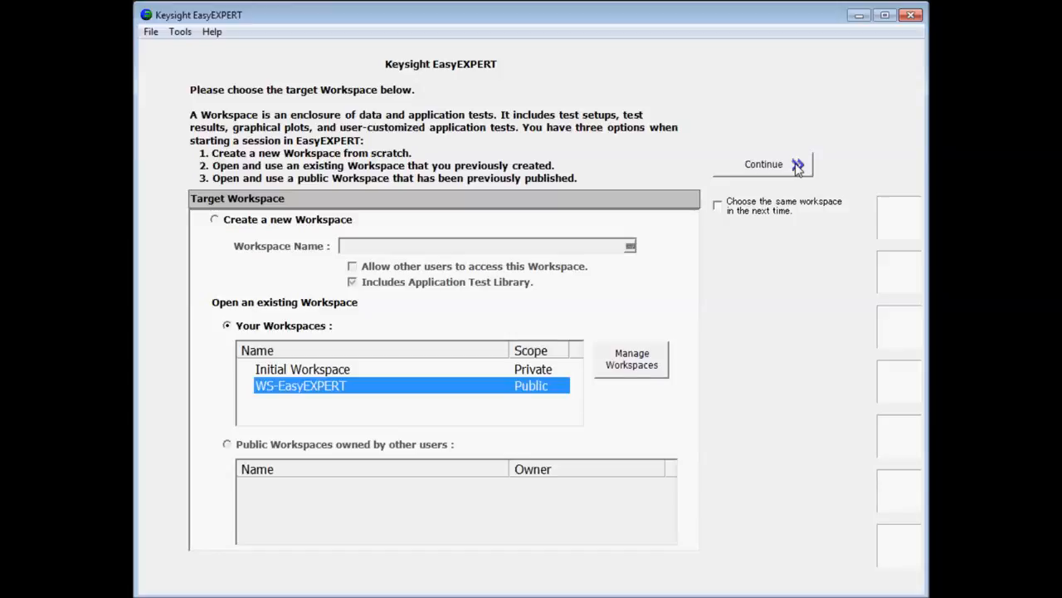
Step: Continue into the WS-EasyEXPERT workspace and show the File menu commands
left_click(762, 164)
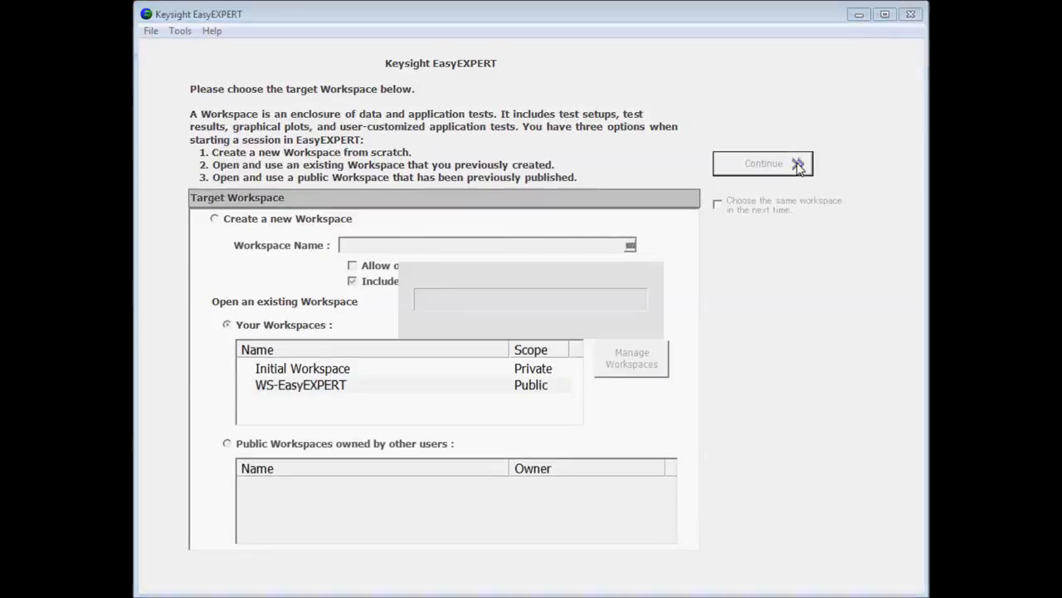
left_click(762, 163)
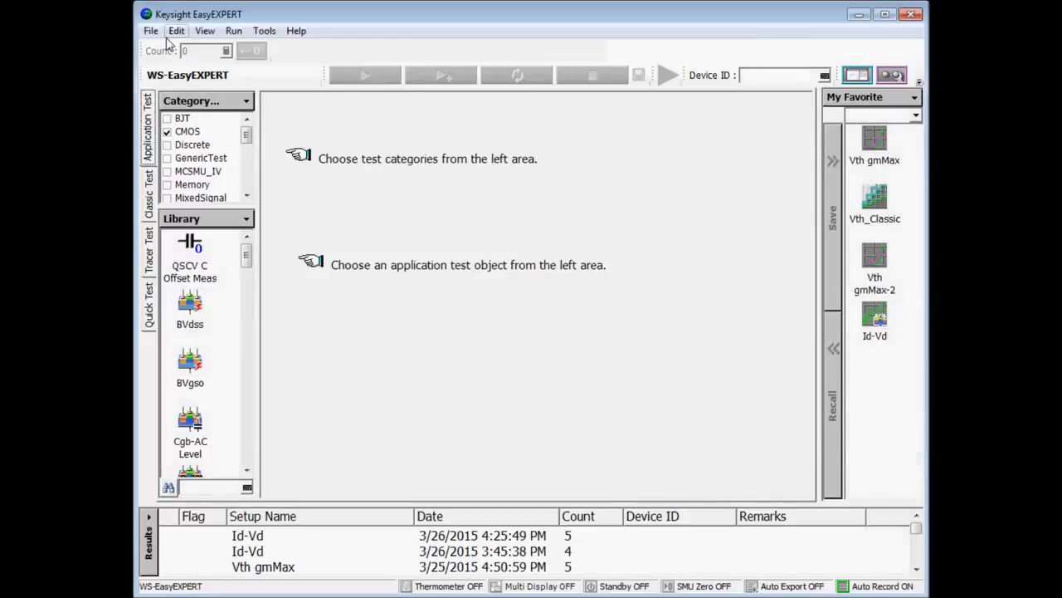
mouse_move(158, 35)
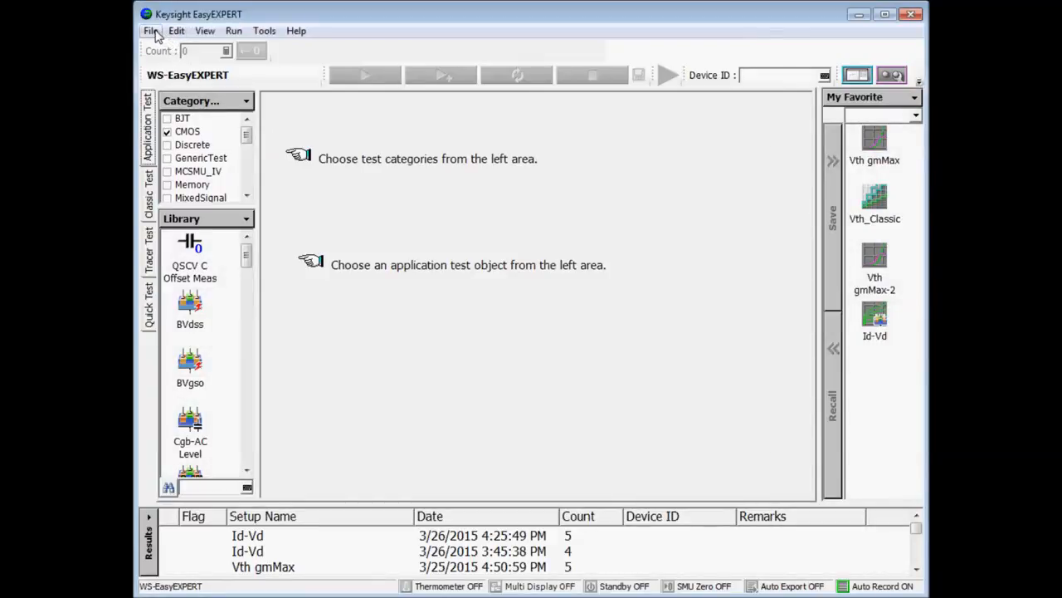
left_click(149, 30)
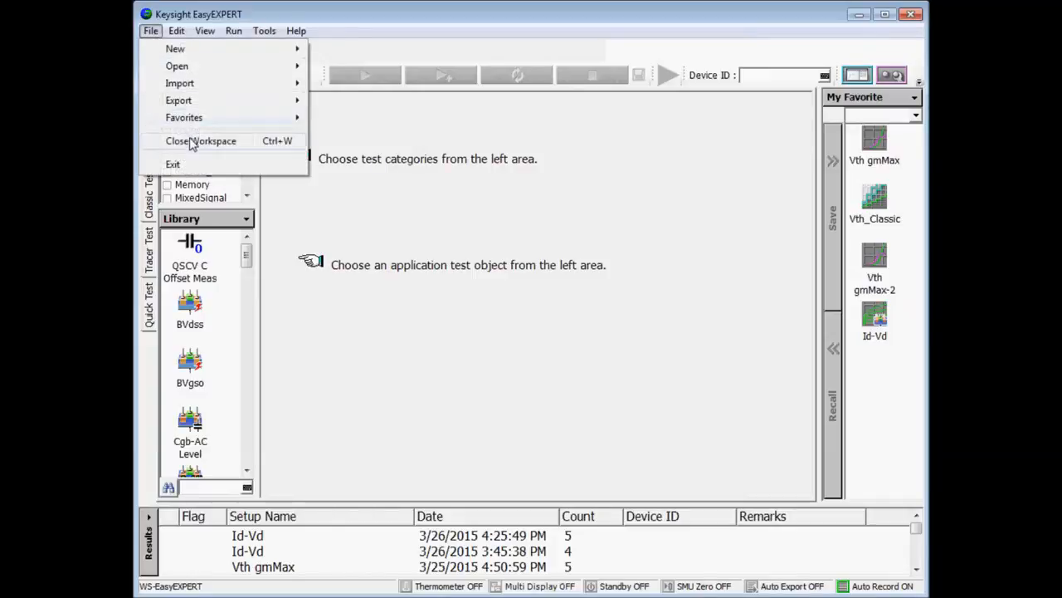
Step: Close the WS-EasyEXPERT workspace, returning to the workspace selection screen
left_click(201, 139)
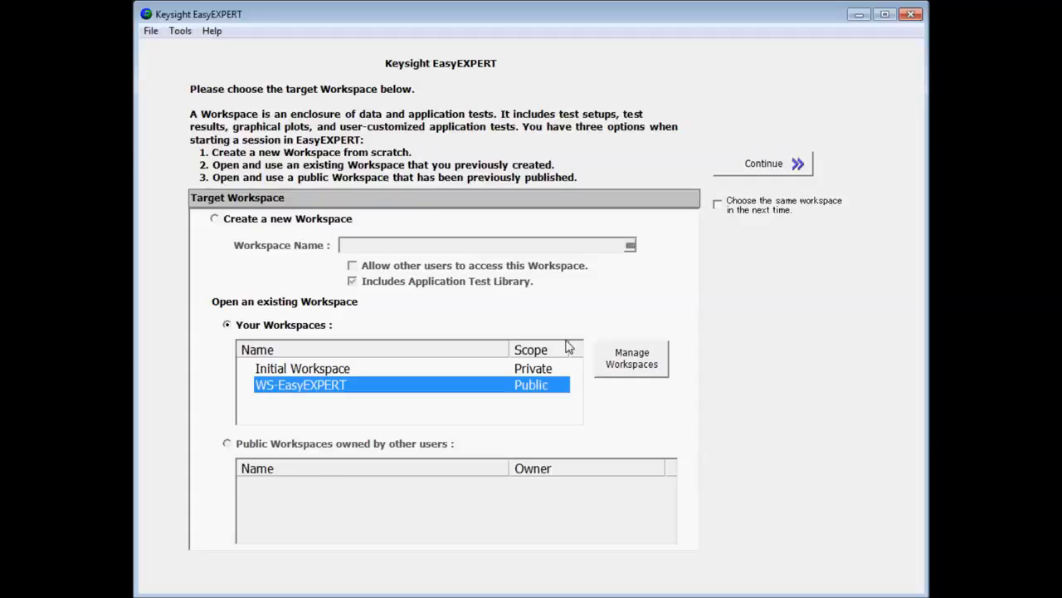
mouse_move(617, 368)
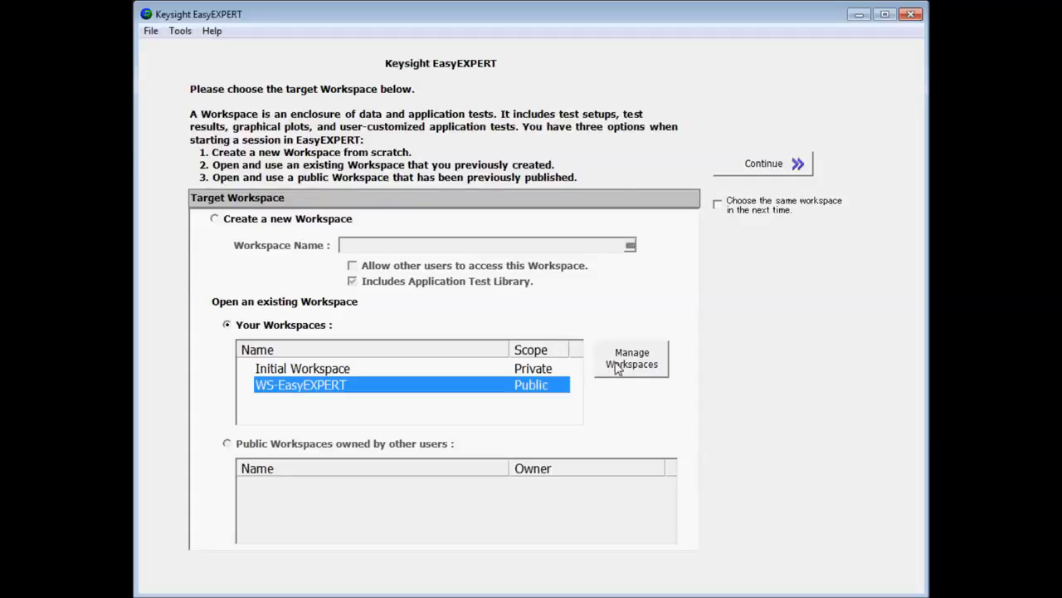
Step: Bring up the Workspace Manager listing Initial Workspace and WS-EasyEXPERT
left_click(631, 359)
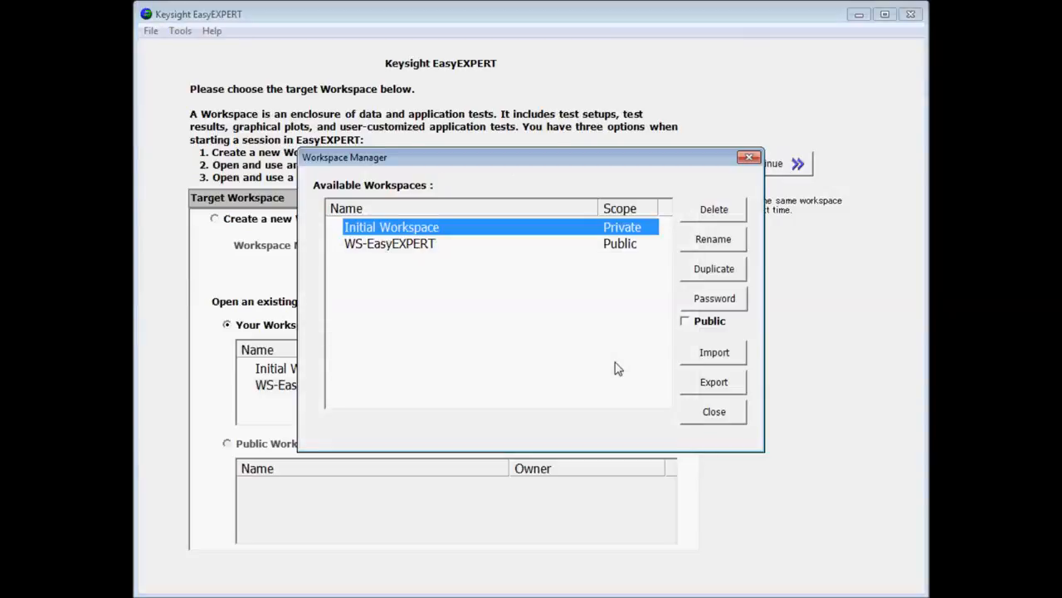
mouse_move(600, 299)
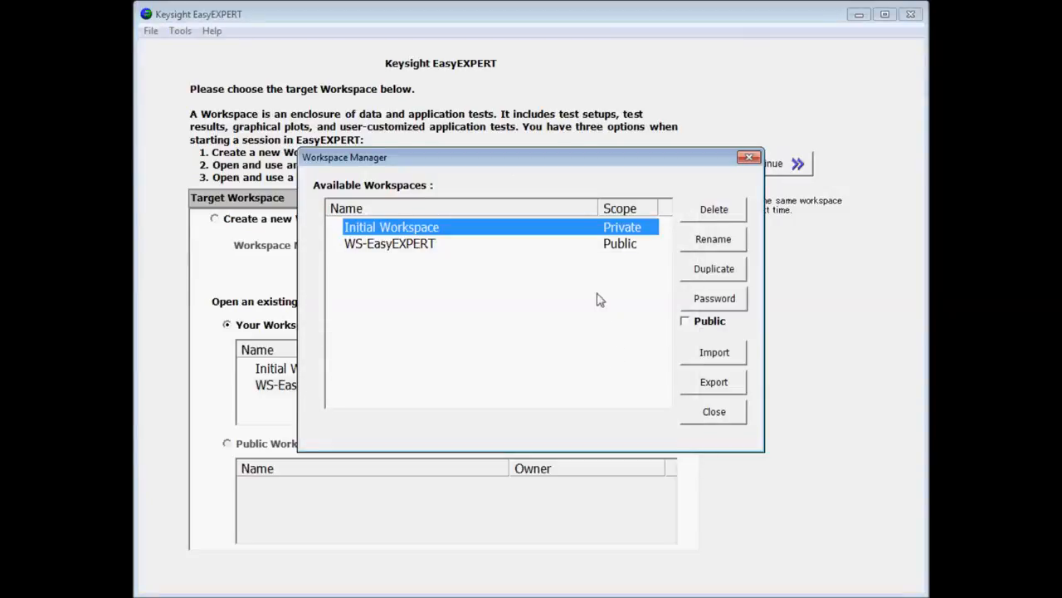
mouse_move(573, 249)
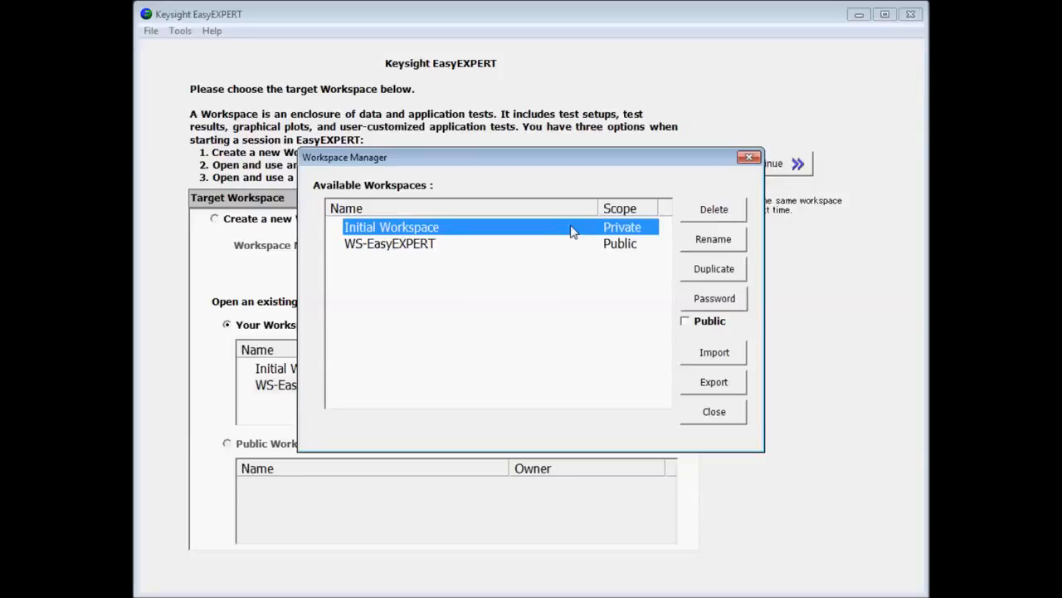
mouse_move(624, 259)
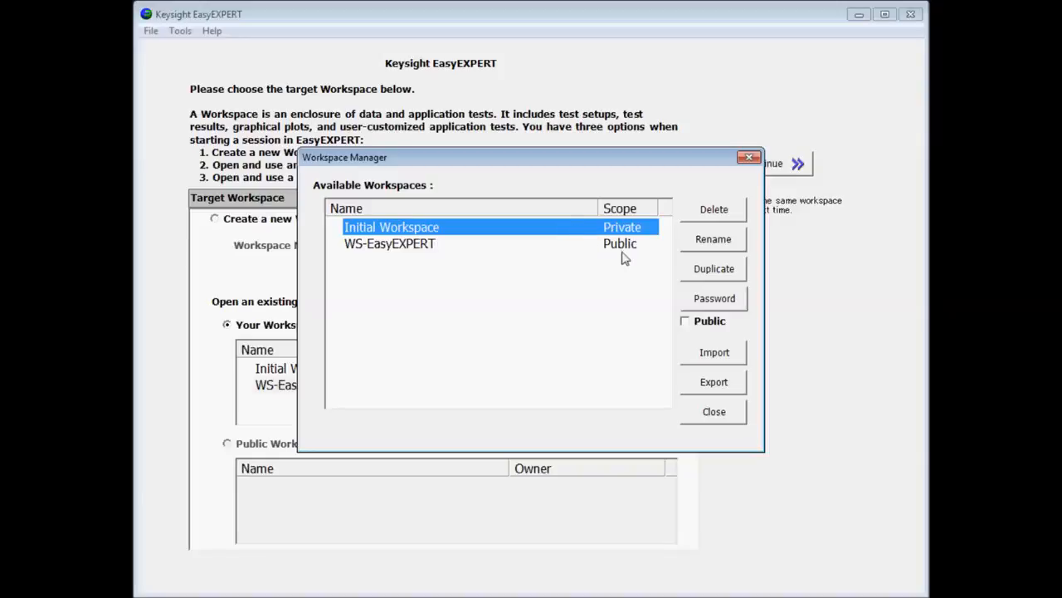
Step: Set and confirm a new password on Initial Workspace so it shows a lock
left_click(714, 299)
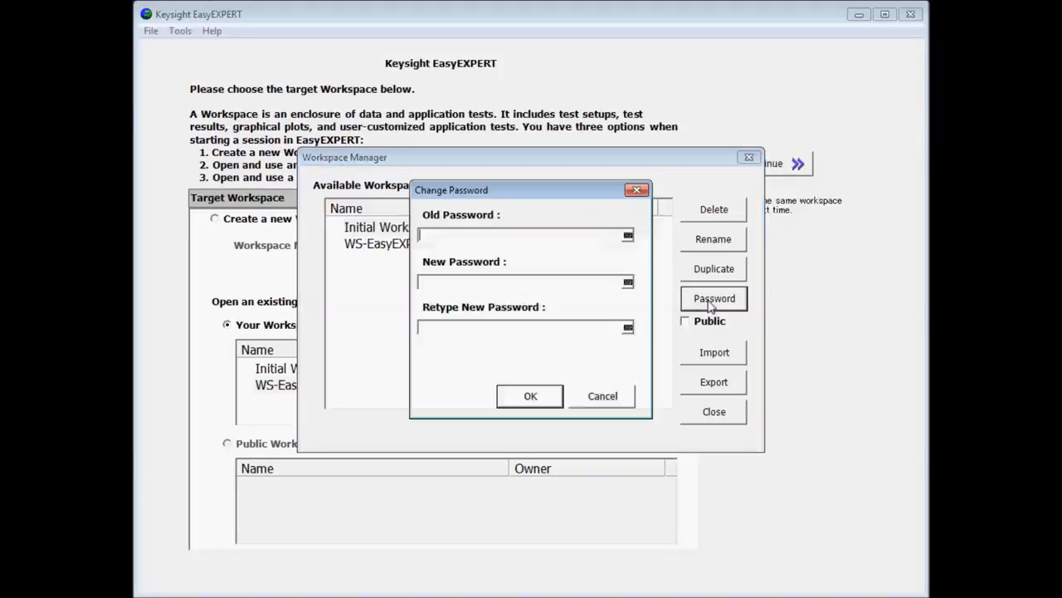
type("**")
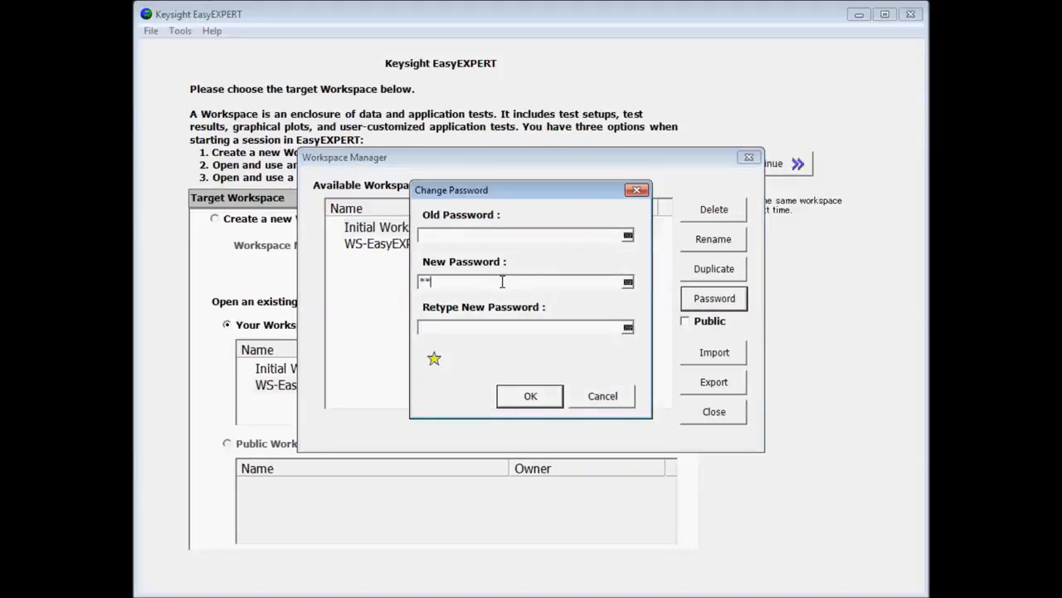
type("****")
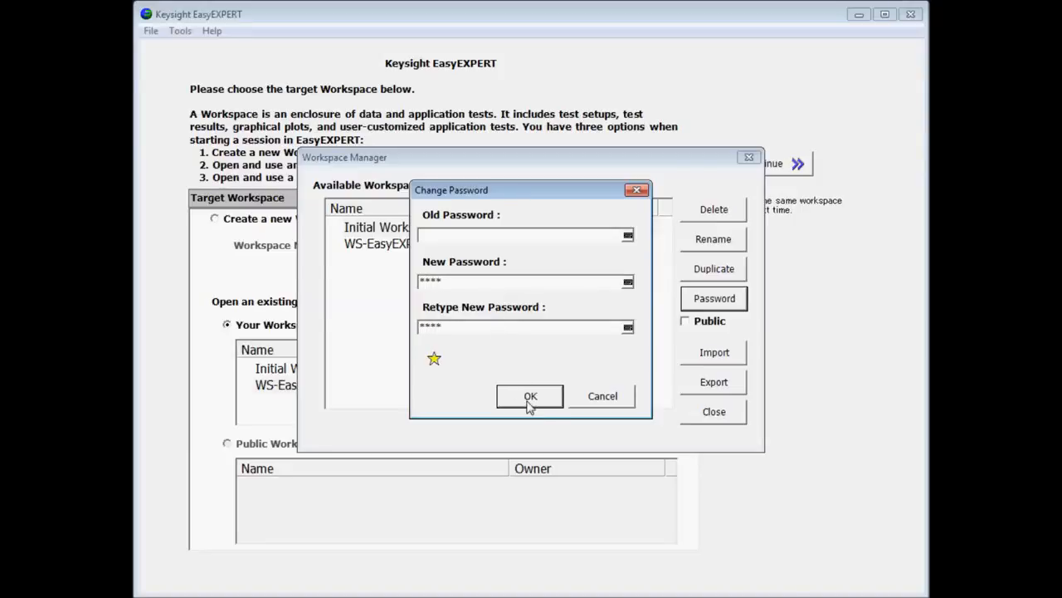
left_click(529, 395)
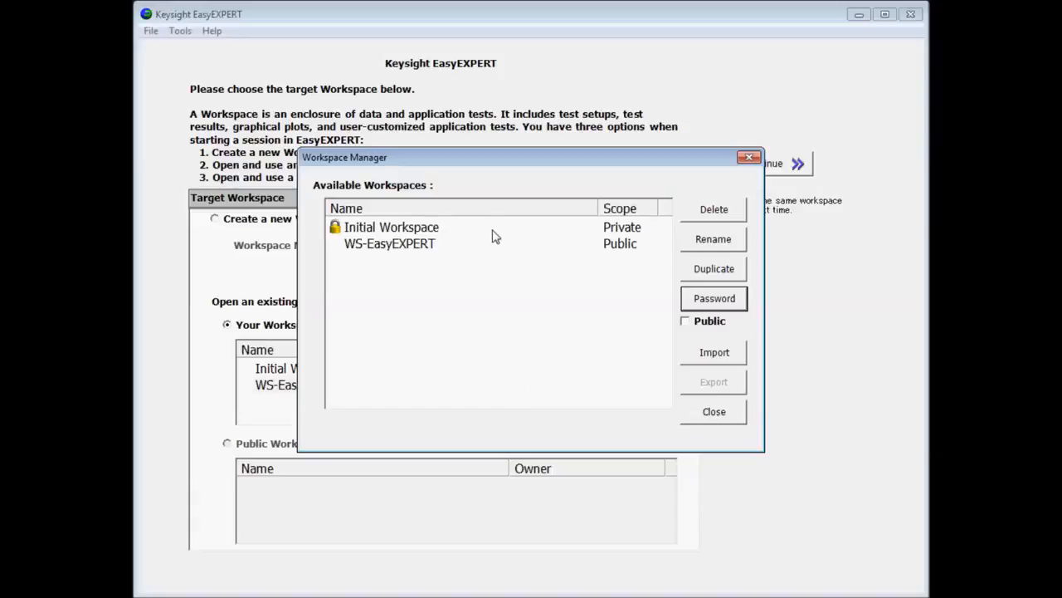
Step: Try continuing into the protected Initial Workspace and cancel its password prompt
left_click(714, 412)
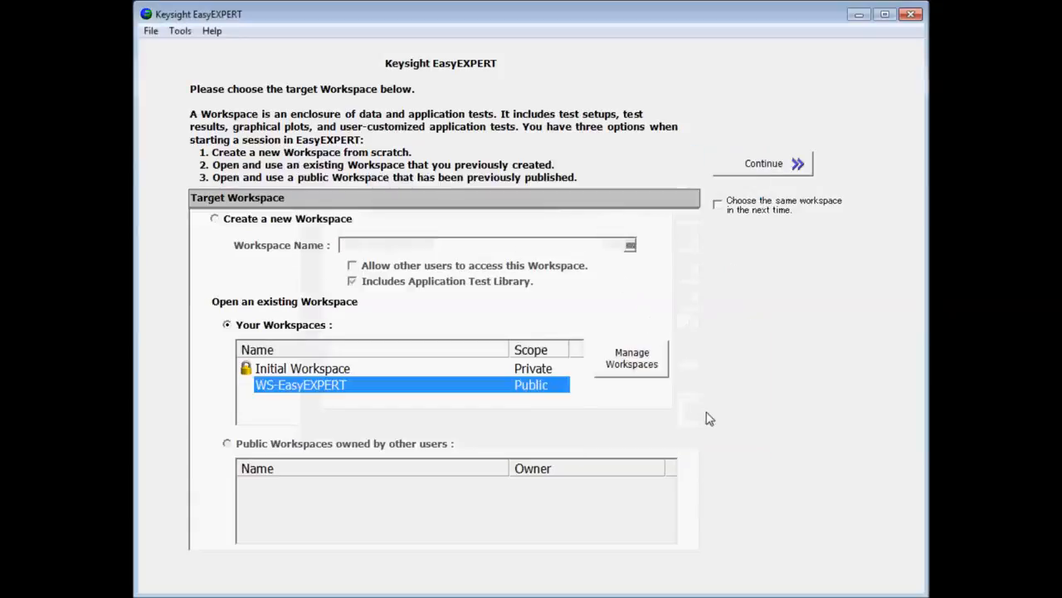
left_click(762, 163)
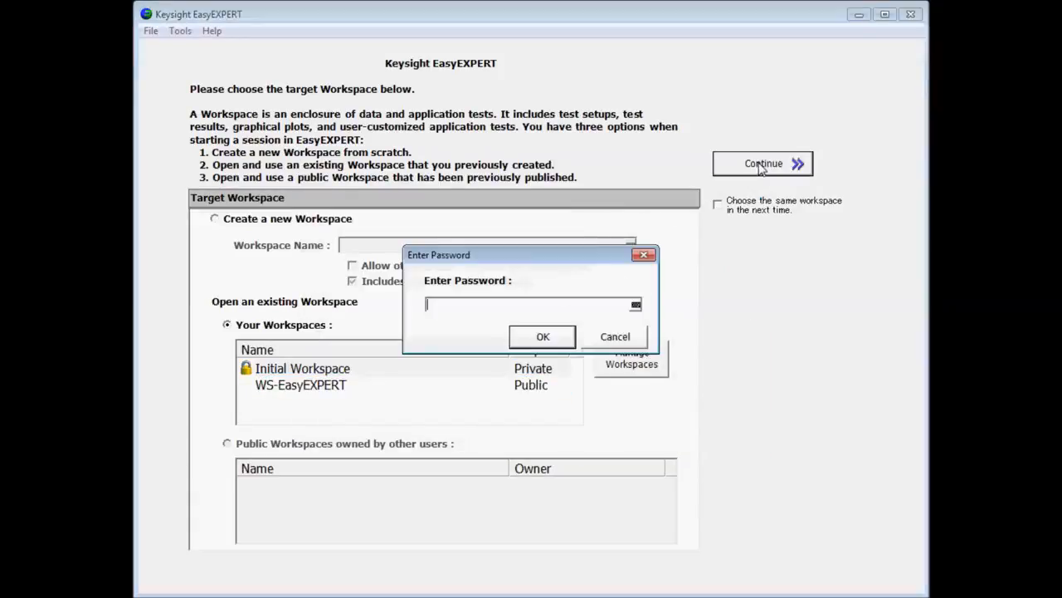
left_click(614, 336)
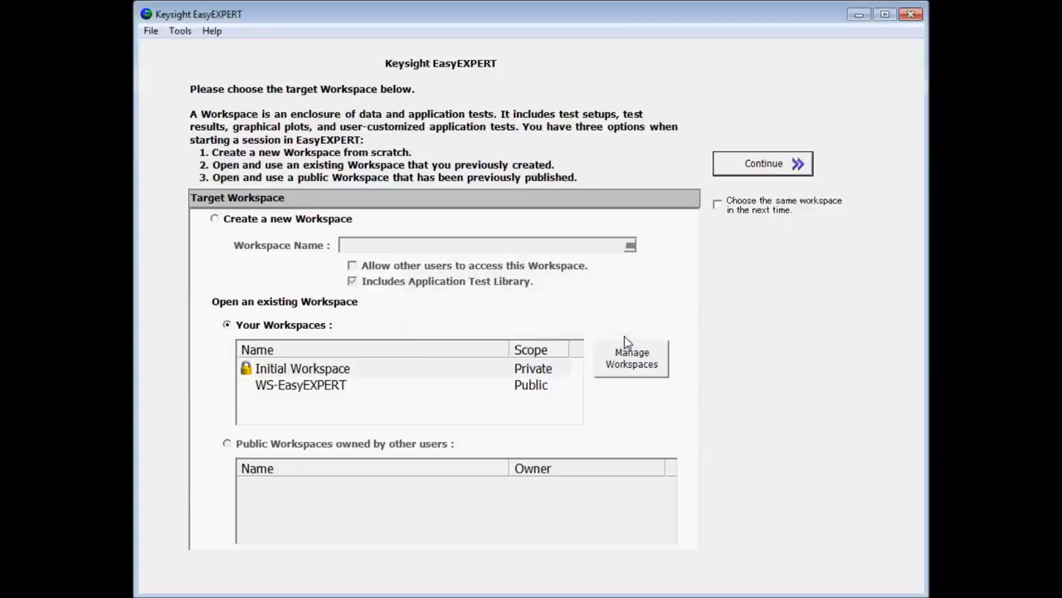
Step: Start importing a workspace file from the Workspace Manager, showing the Example-Data folder
left_click(630, 359)
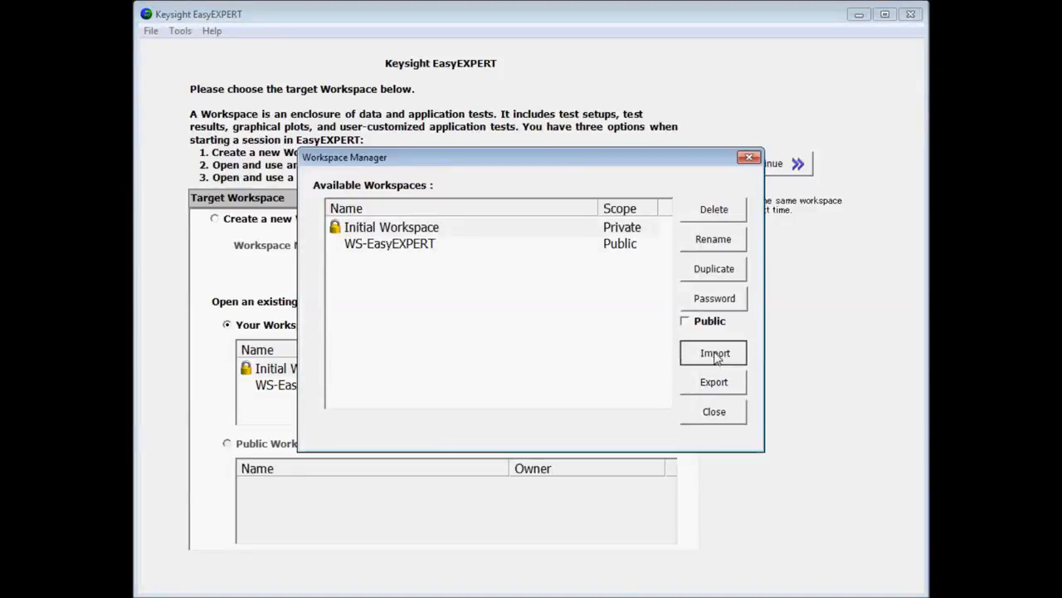
left_click(714, 352)
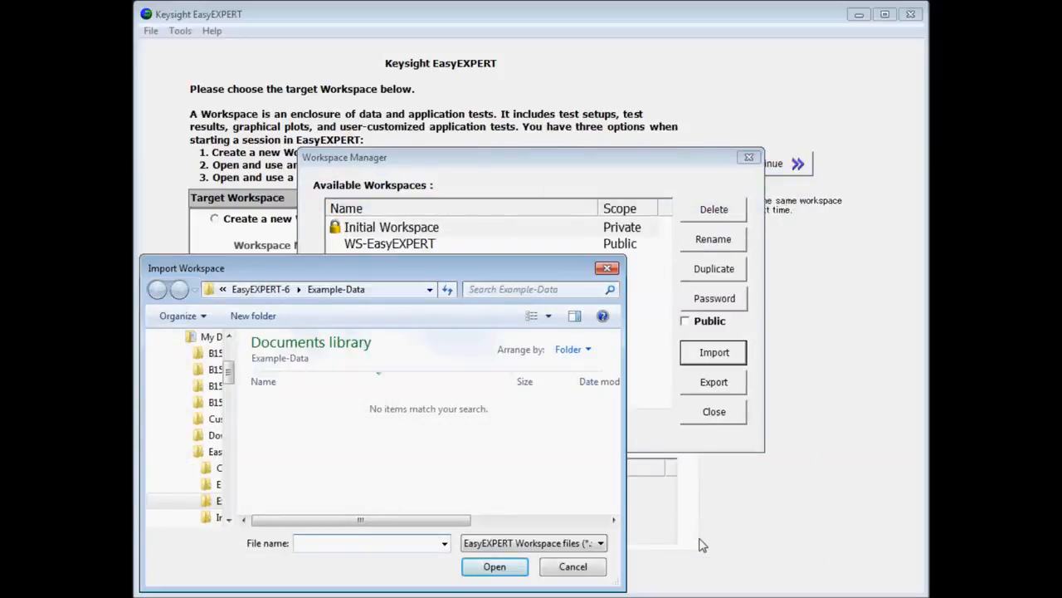